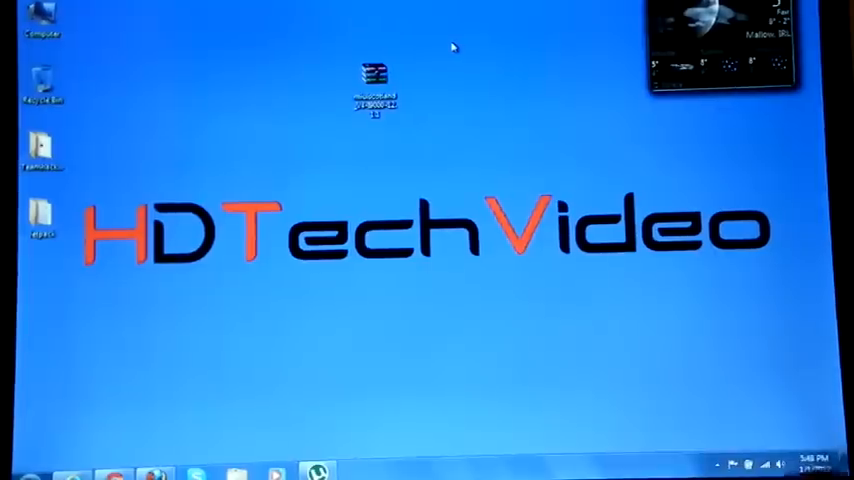
Launch Chrome from the Windows 7 desktop to fetch the MIUI ROM
click(376, 84)
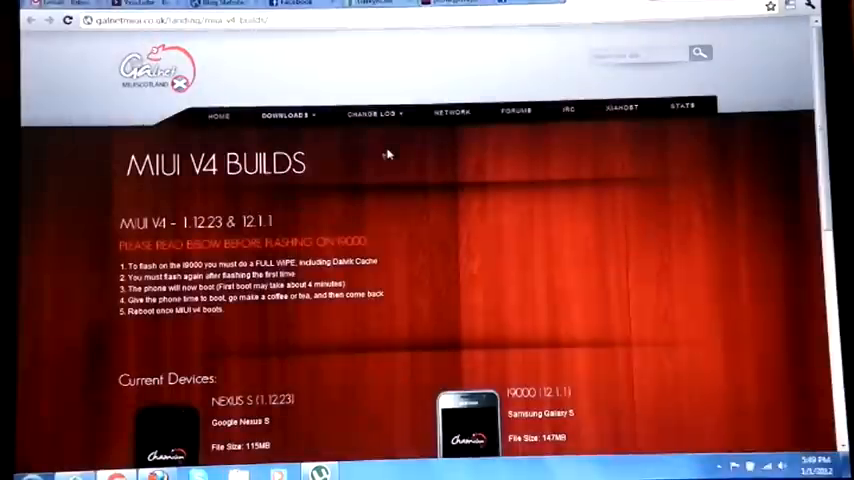
Scroll the MIUI V4 builds page to the I9000 download and its full-wipe warning
scroll(down, 3)
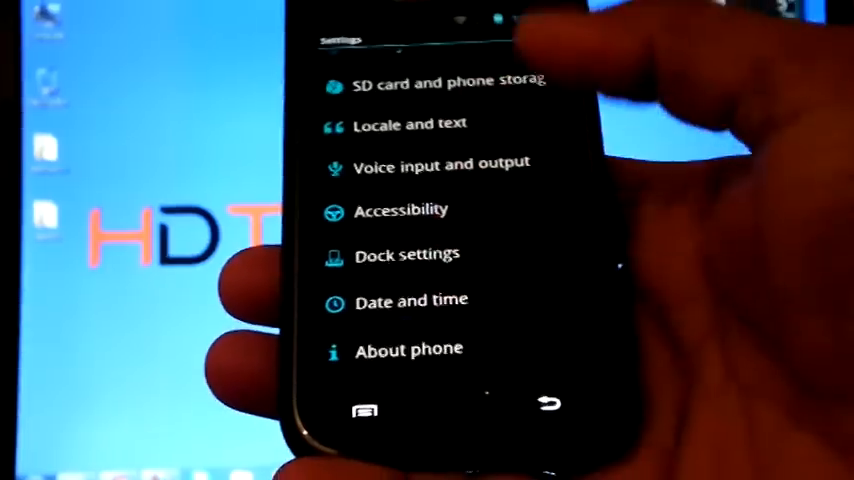
Review the Settings list down to About phone and bring up the power menu
click(408, 348)
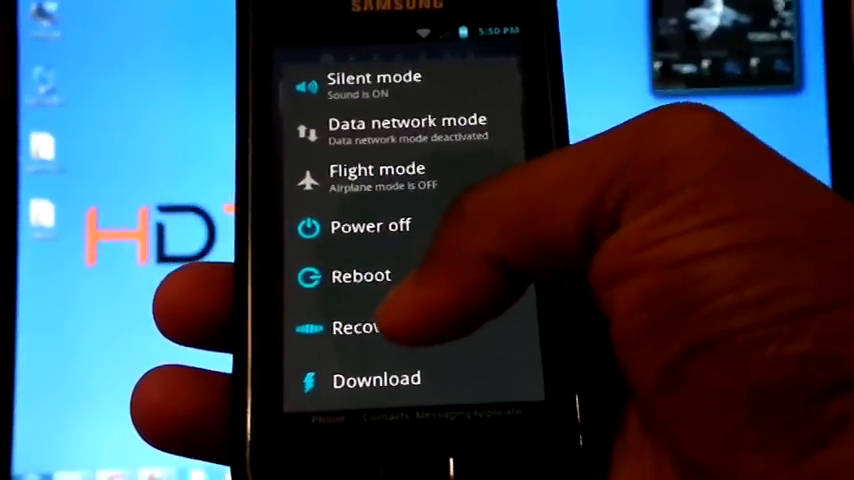
Choose Recovery in the power menu to reboot into ClockworkMod
click(360, 276)
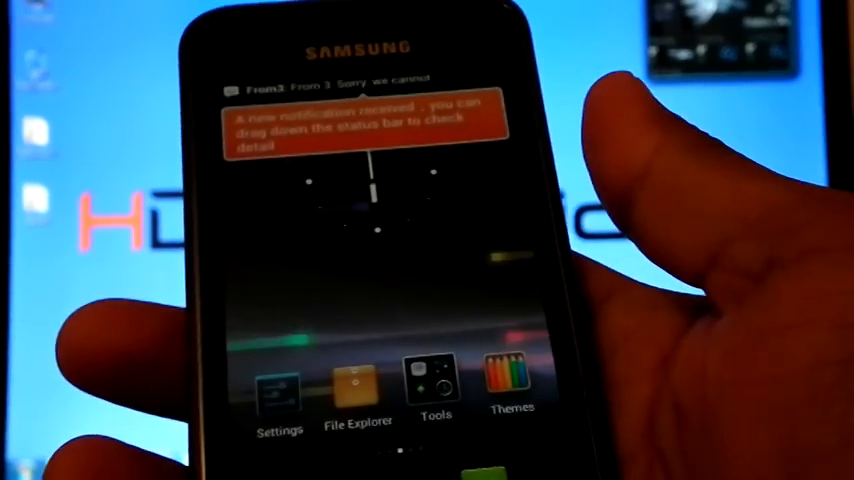
Show the MIUI home-screen menu with Edit widgets, Wallpaper, Search, Preview, Launcher, Settings
click(364, 126)
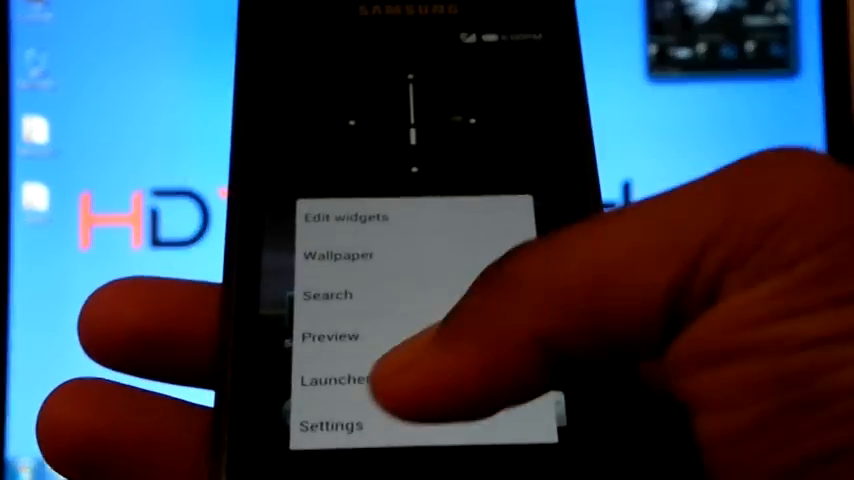
Go into Settings > About phone and reveal the MIUI Scotland build's baseband, kernel and build number
click(332, 424)
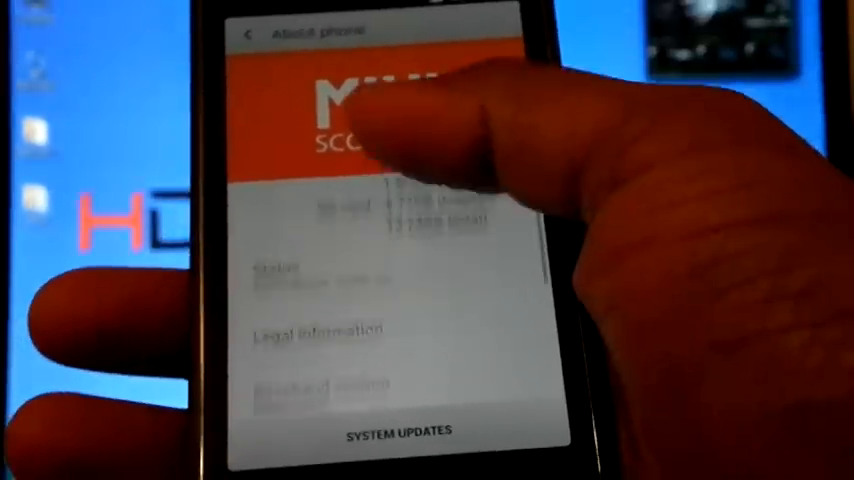
scroll(up, 3)
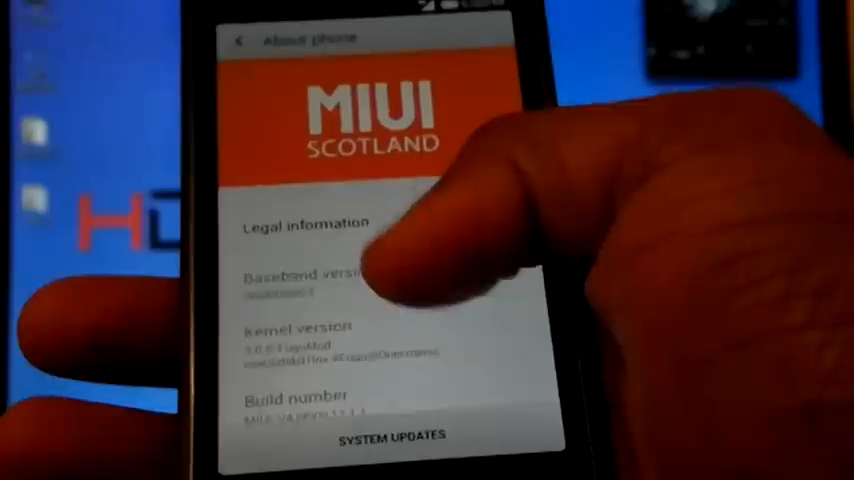